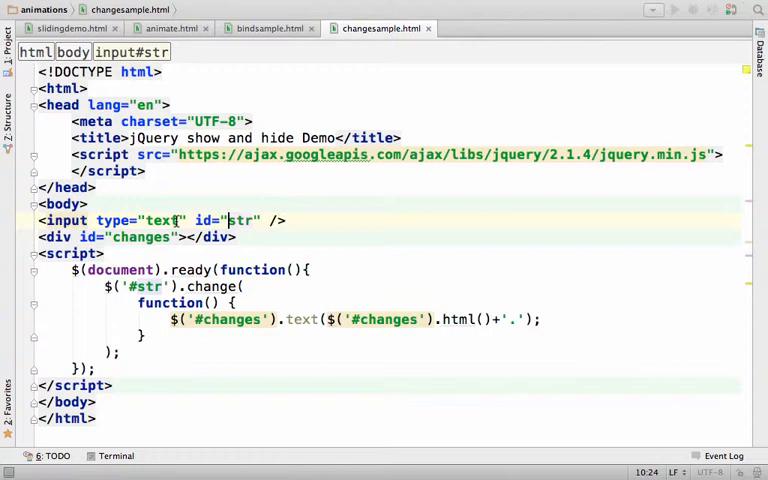
- Walk through the code: the text field's id 'str', the ready handler body and the #str selector
double_click(140, 220)
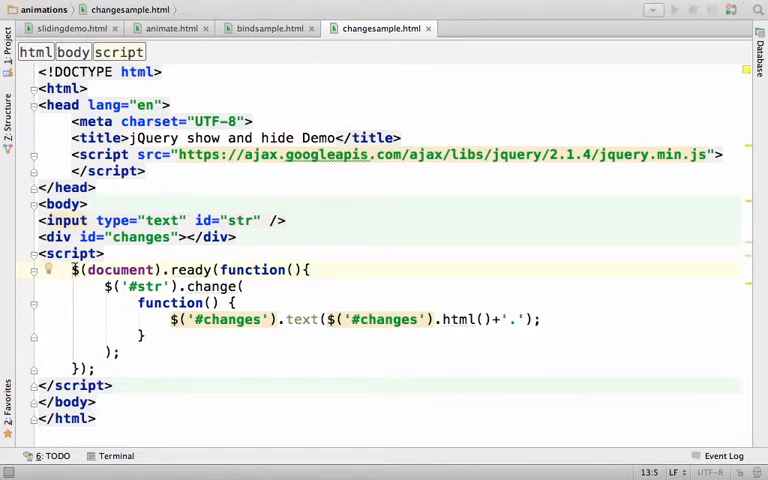
click(84, 270)
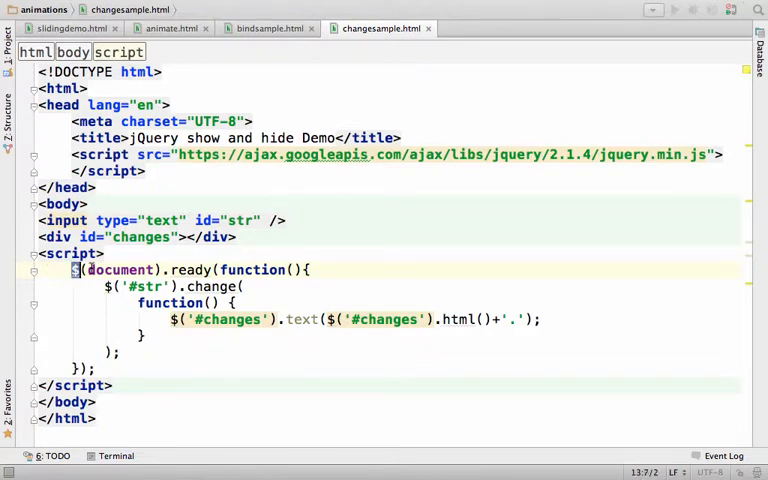
double_click(120, 270)
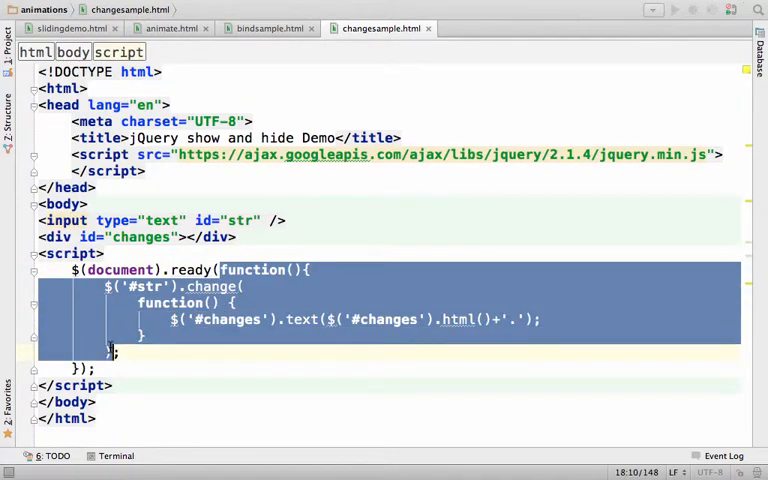
click(80, 368)
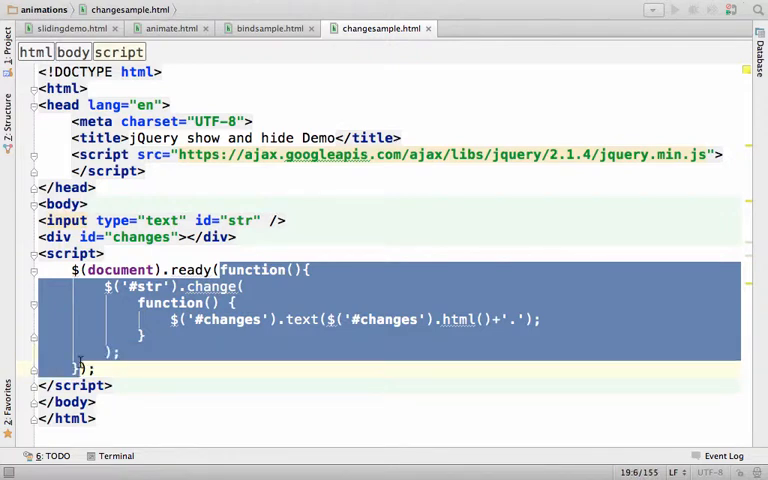
mouse_move(184, 360)
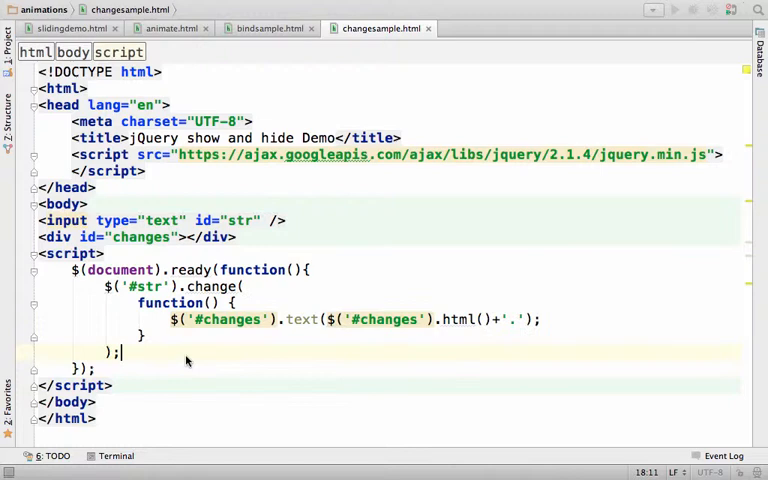
drag(104, 288, 124, 352)
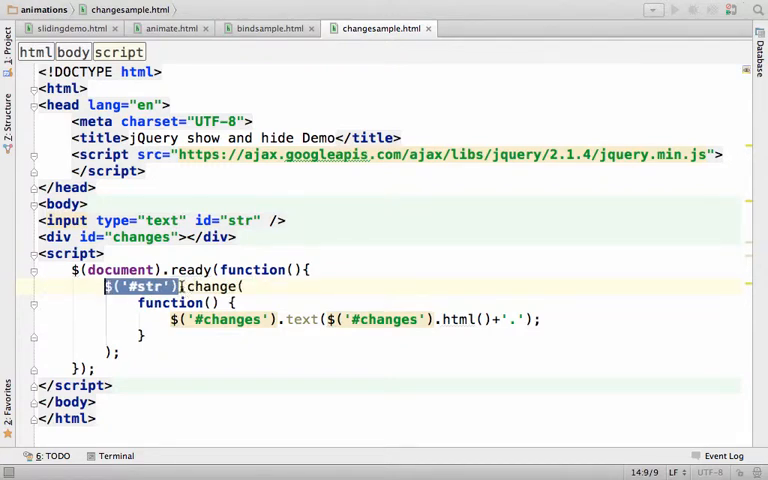
double_click(210, 288)
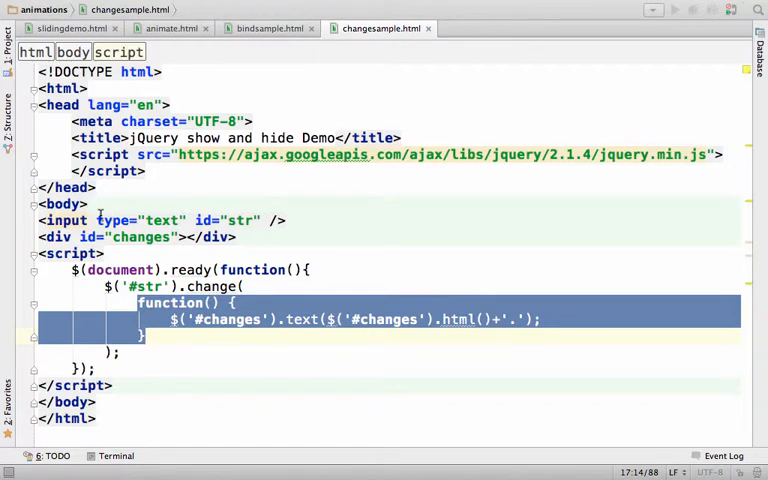
- Point out the text input element and the #changes selector used in the change callback
click(280, 220)
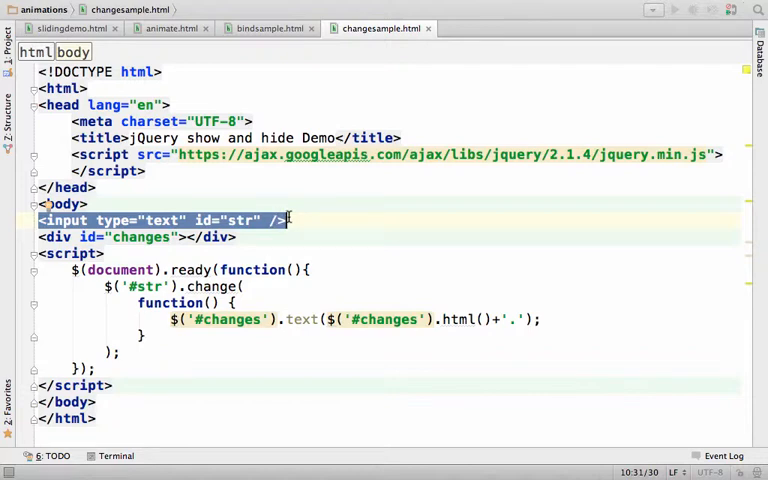
mouse_move(268, 332)
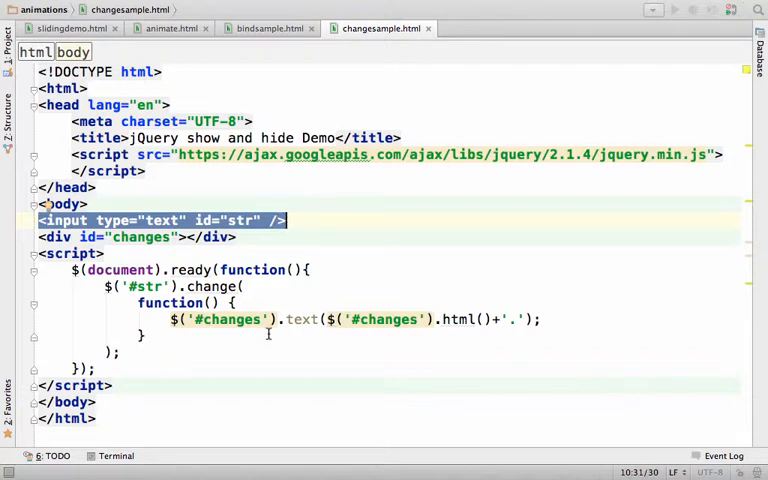
click(136, 302)
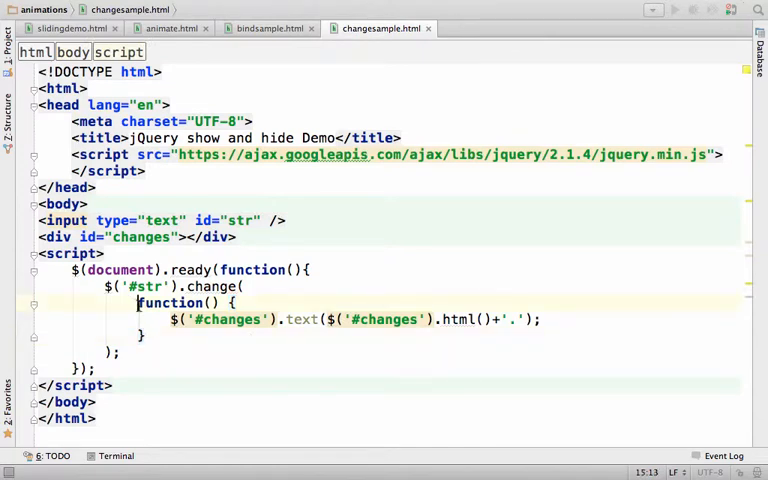
drag(136, 302, 144, 336)
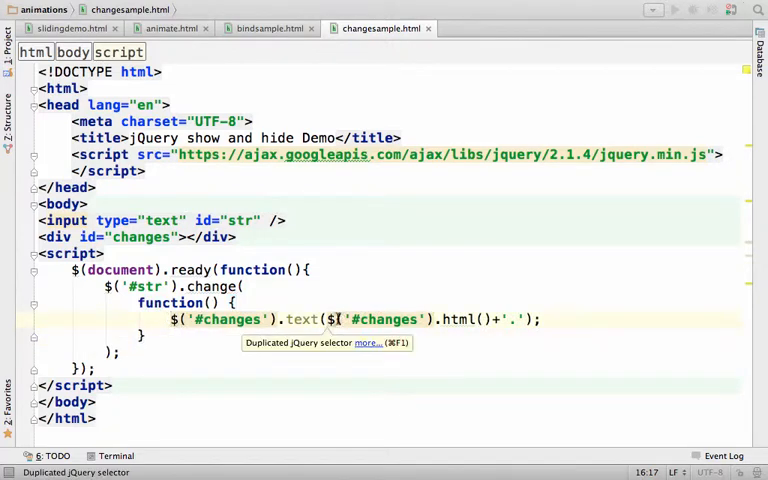
double_click(380, 320)
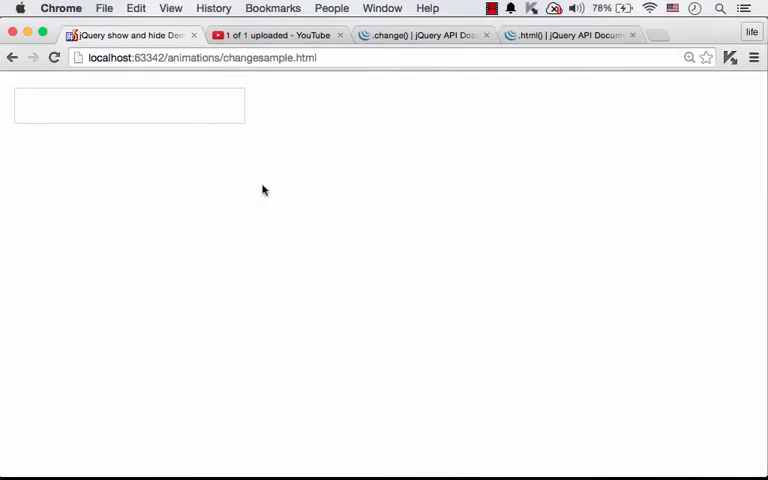
- Change the page's text field to 'we love java' in stages so a dot appends after each change
click(128, 106)
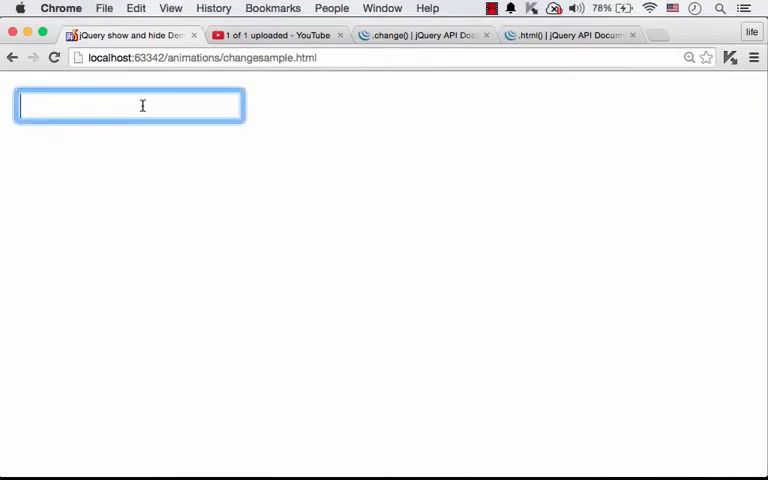
text(we)
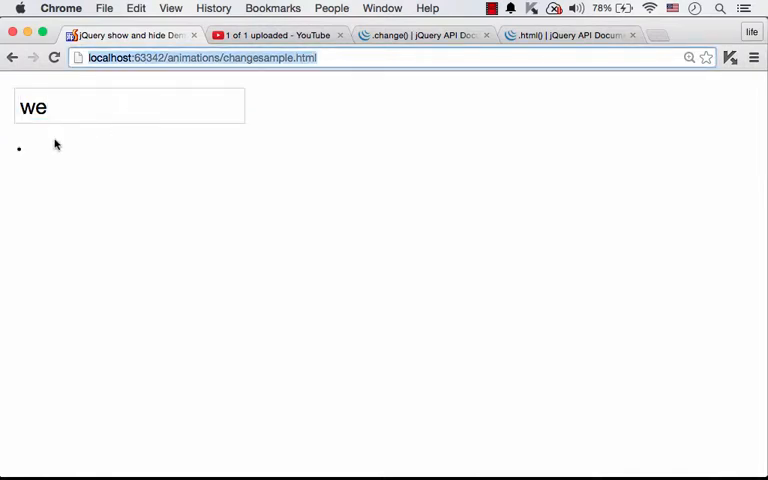
text(lo)
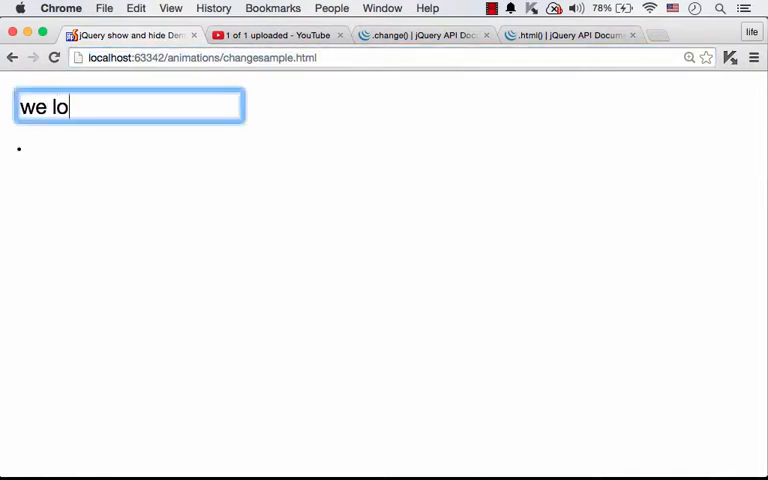
text(ve)
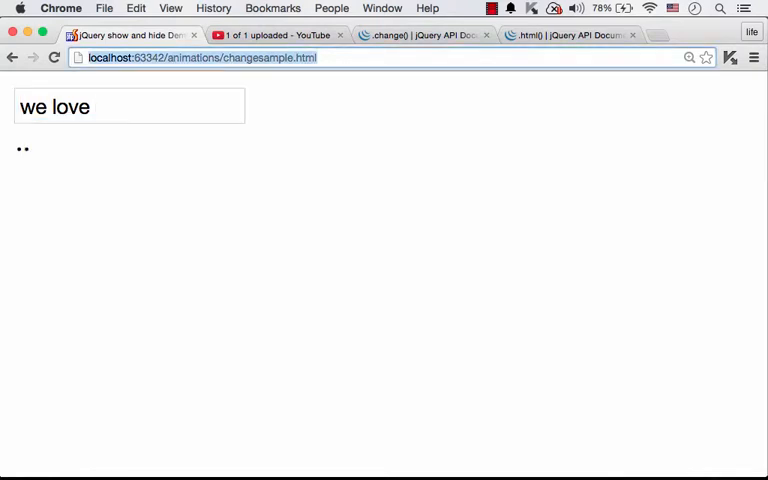
click(128, 106)
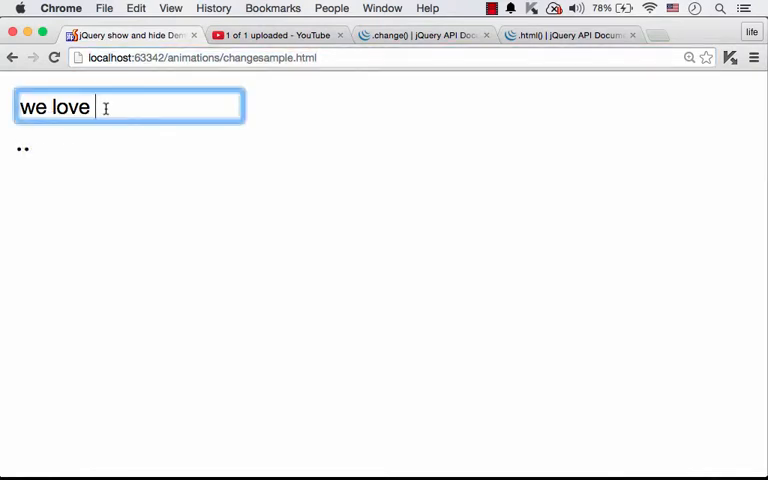
text(js)
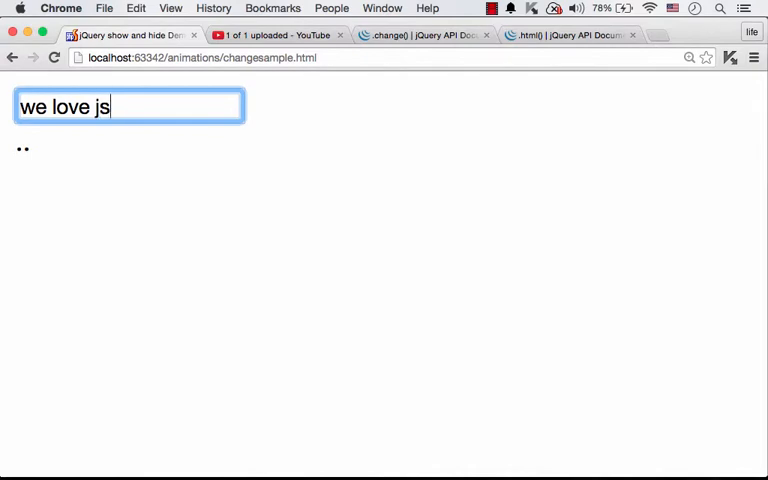
text(ava)
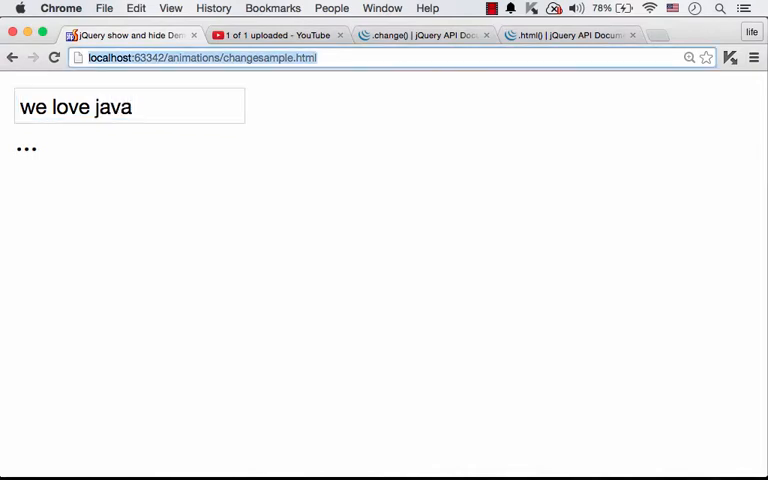